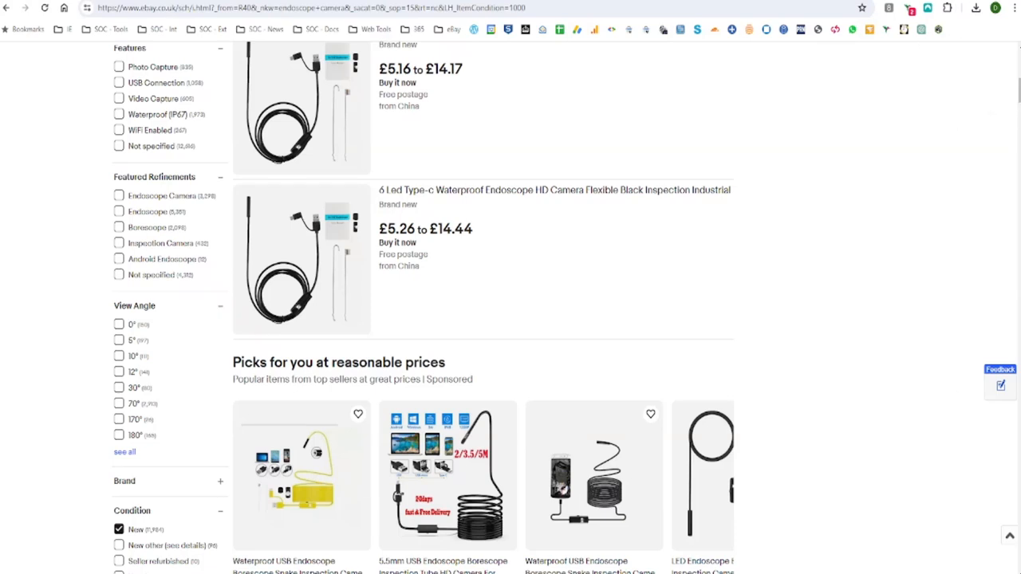
Scroll past the filter sidebar to review more new-condition endoscope camera listings.
{"action": "scroll", "scroll_direction": "down", "scroll_amount": 3}
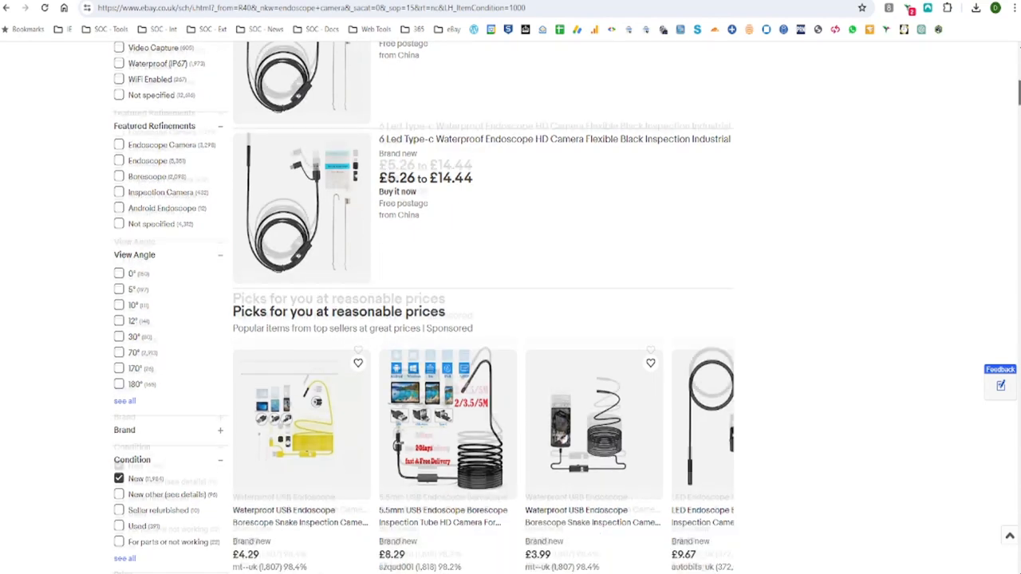
{"action": "scroll", "scroll_direction": "down", "scroll_amount": 3}
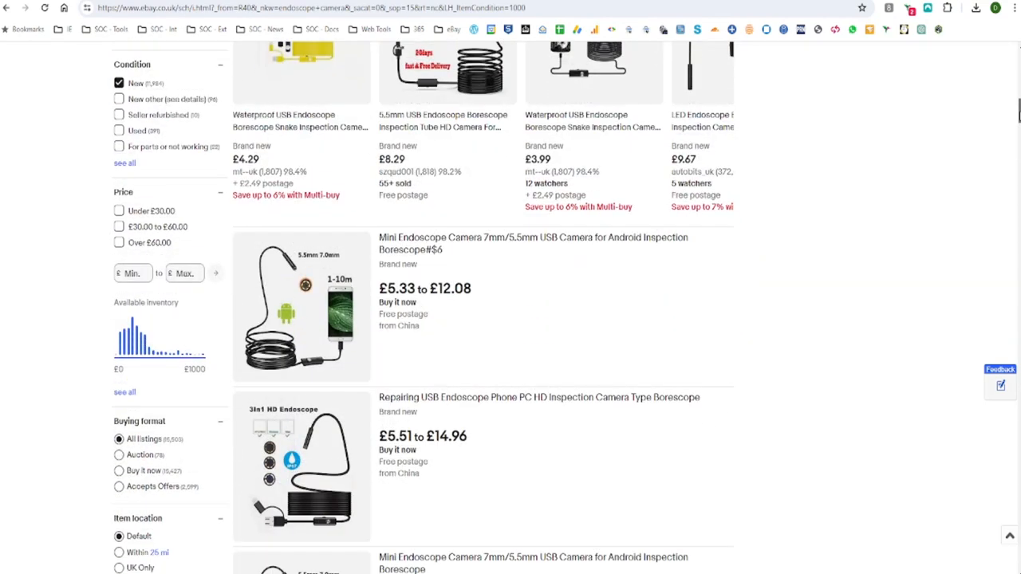
{"action": "scroll", "scroll_direction": "down", "scroll_amount": 3}
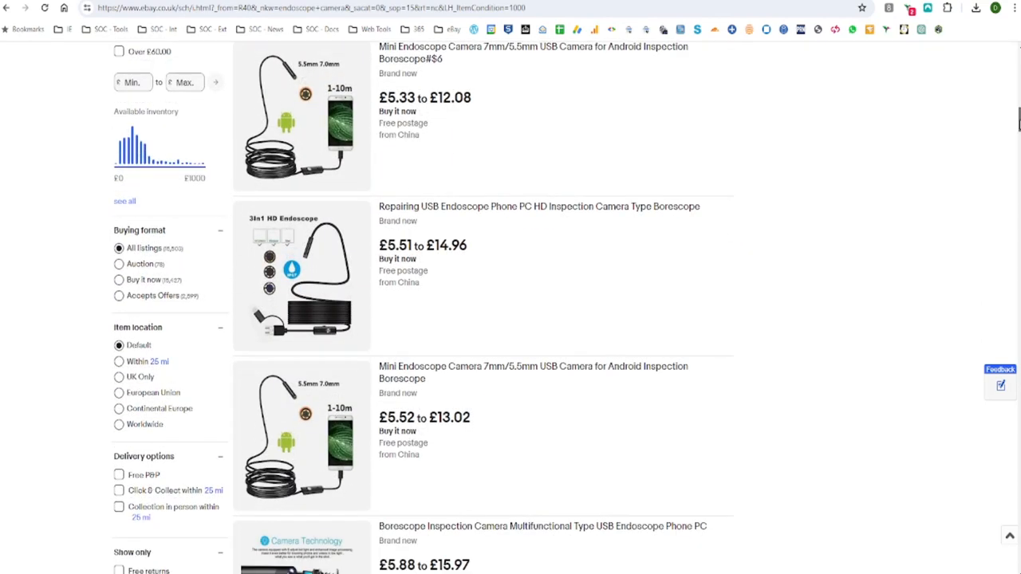
{"action": "scroll", "scroll_direction": "down", "scroll_amount": 3}
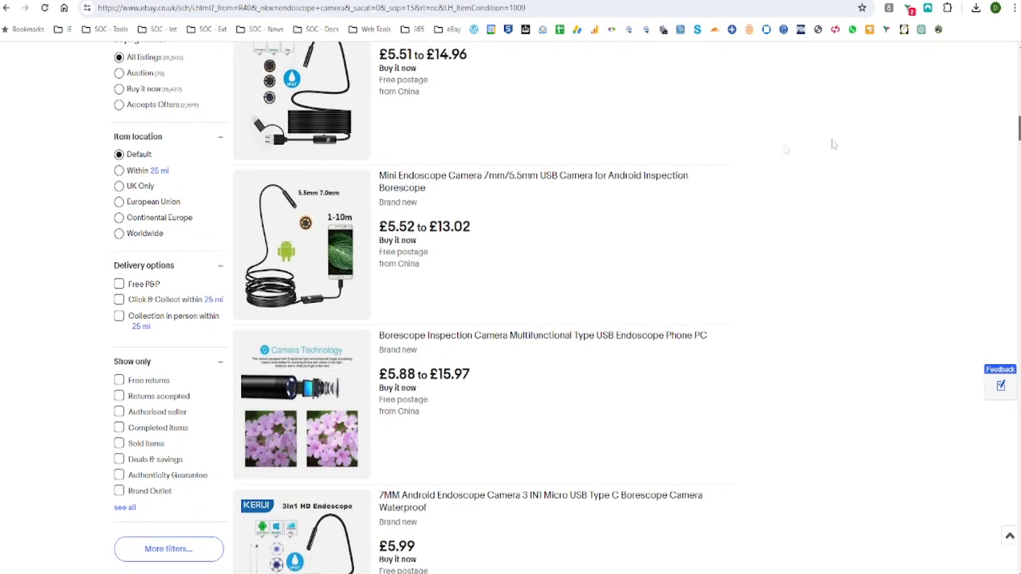
{"action": "left_click", "coordinate": [533, 181]}
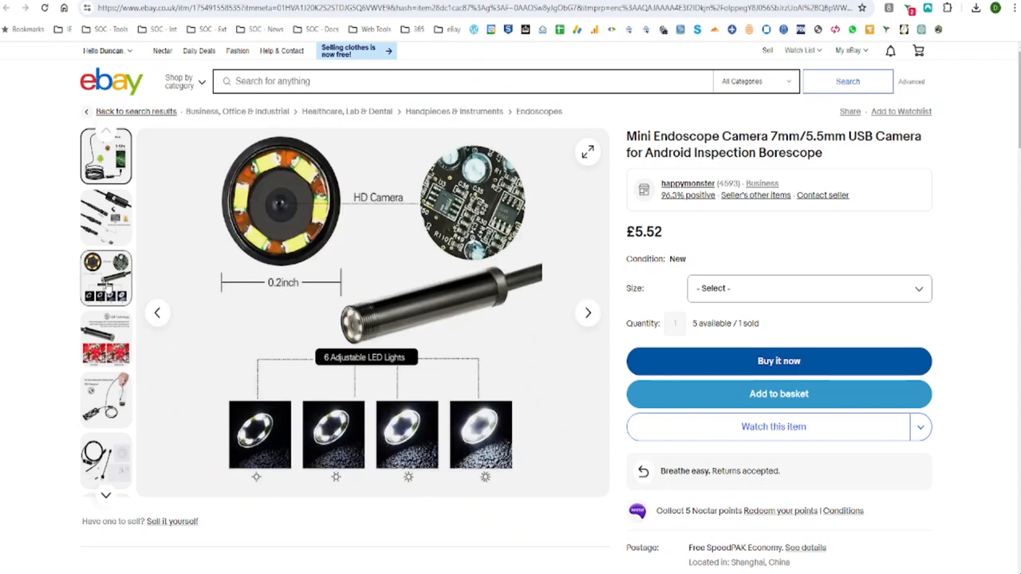
{"action": "left_click", "coordinate": [105, 217]}
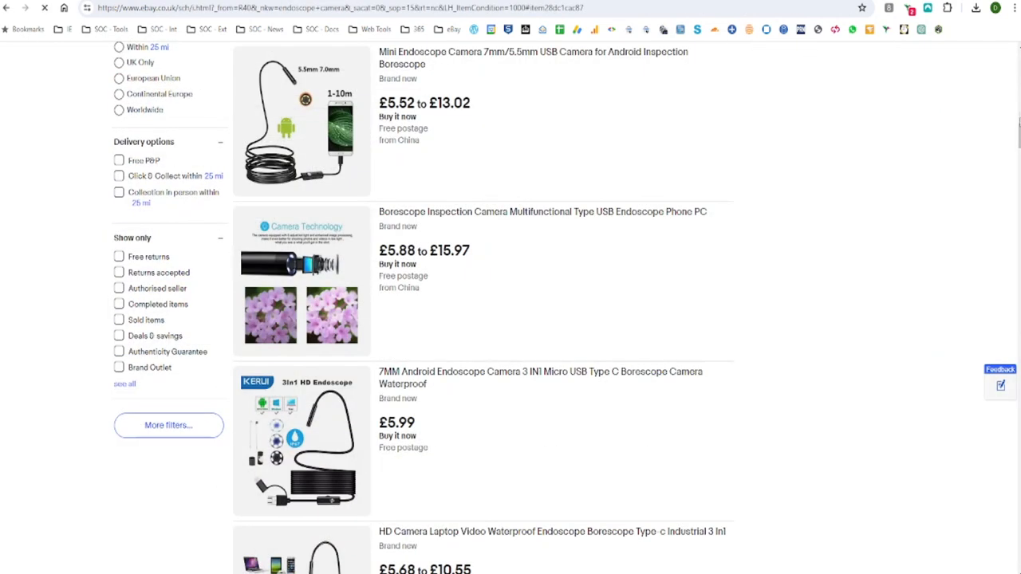
{"action": "scroll", "scroll_direction": "down", "scroll_amount": 3}
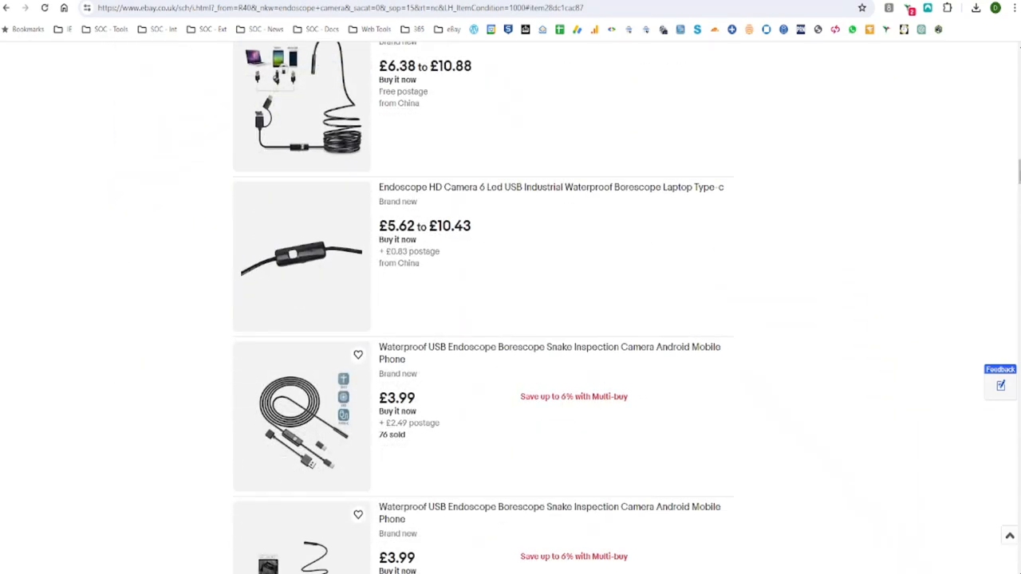
{"action": "scroll", "scroll_direction": "down", "scroll_amount": 3}
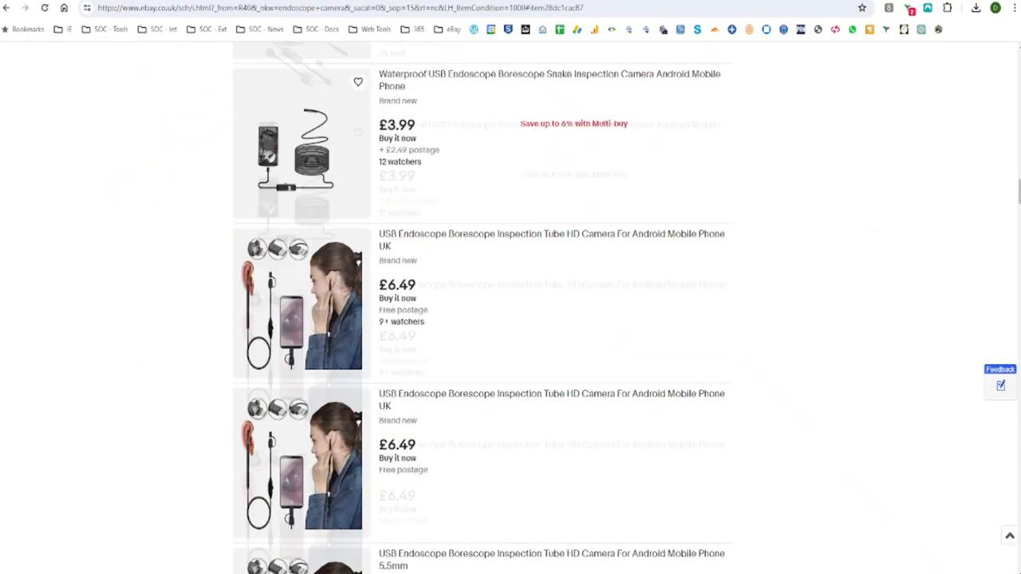
{"action": "left_click", "coordinate": [551, 239]}
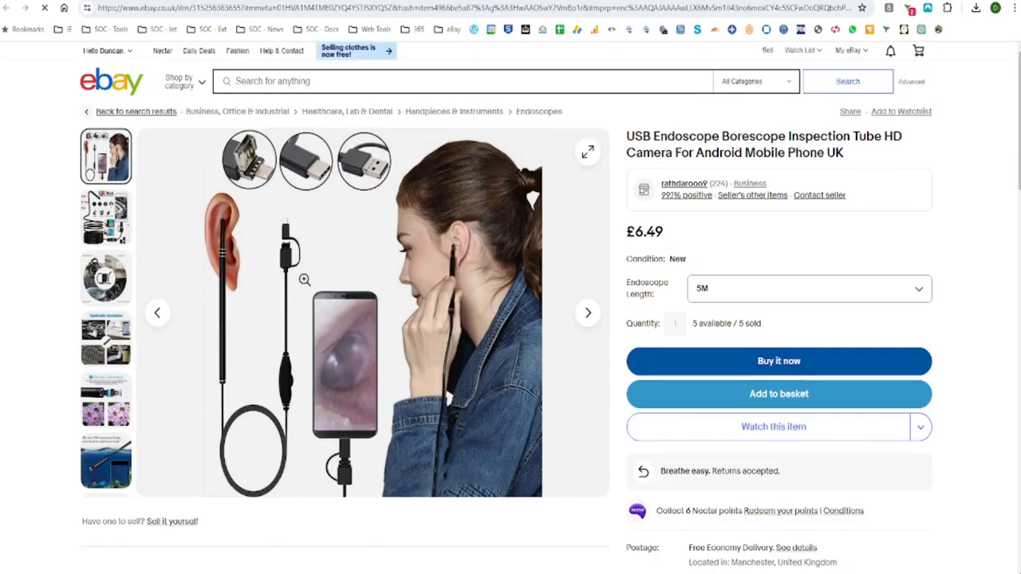
{"action": "left_click", "coordinate": [674, 323]}
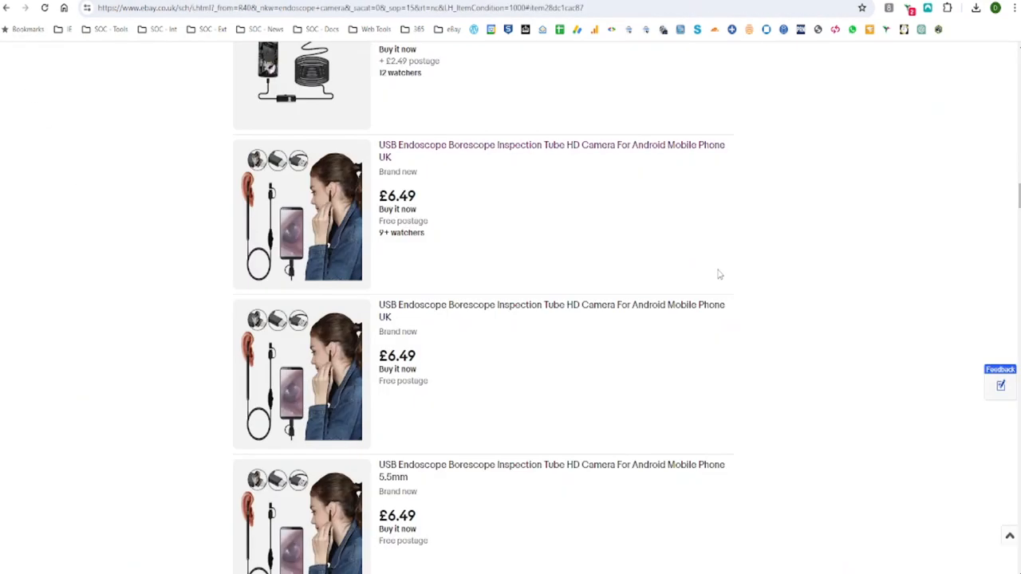
{"action": "scroll", "scroll_direction": "down", "scroll_amount": 3}
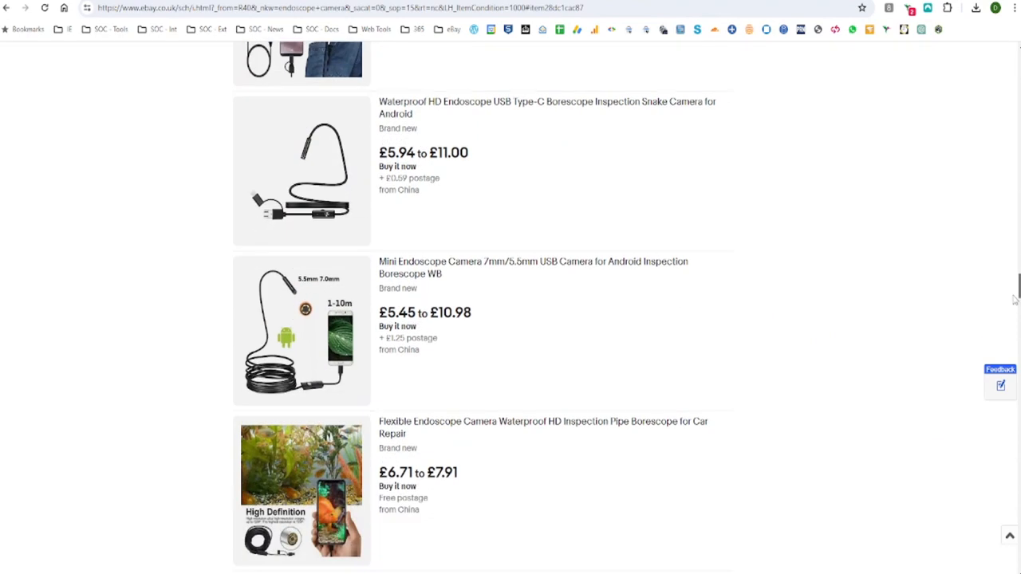
Open the £5.94 Waterproof HD Endoscope USB Type-C listing and select the 1m length.
{"action": "left_click", "coordinate": [548, 108]}
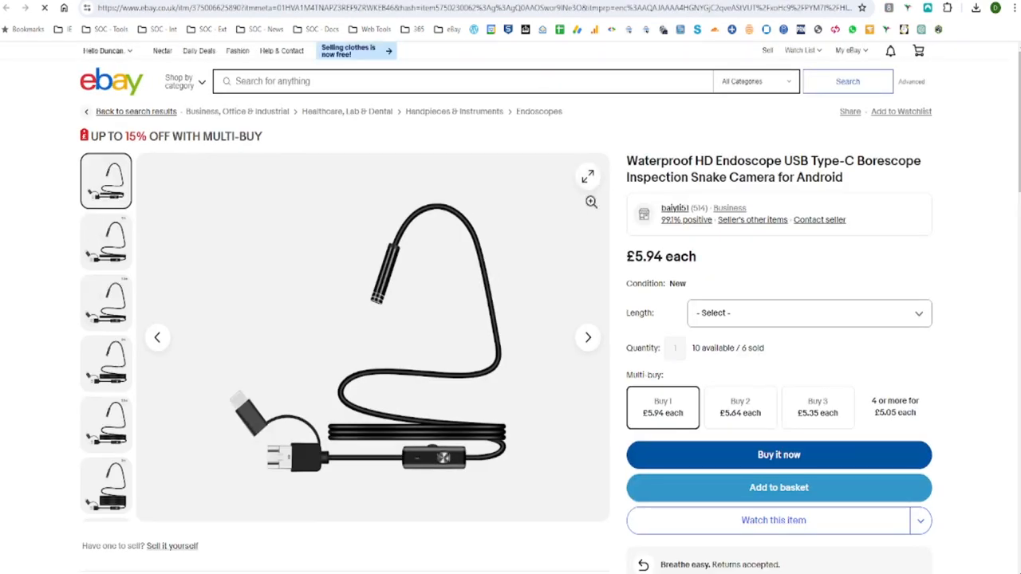
{"action": "left_click", "coordinate": [807, 313]}
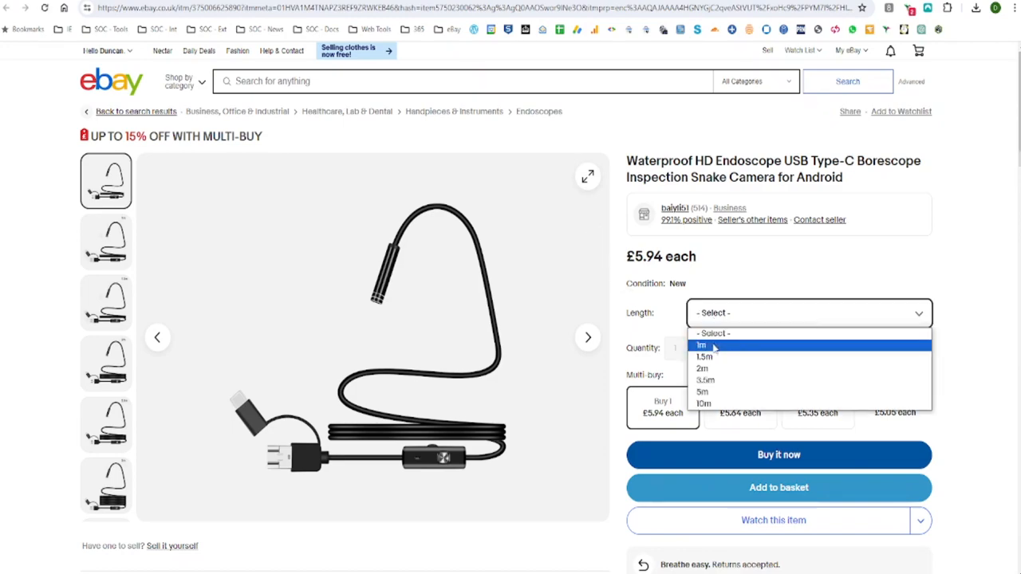
{"action": "left_click", "coordinate": [701, 345]}
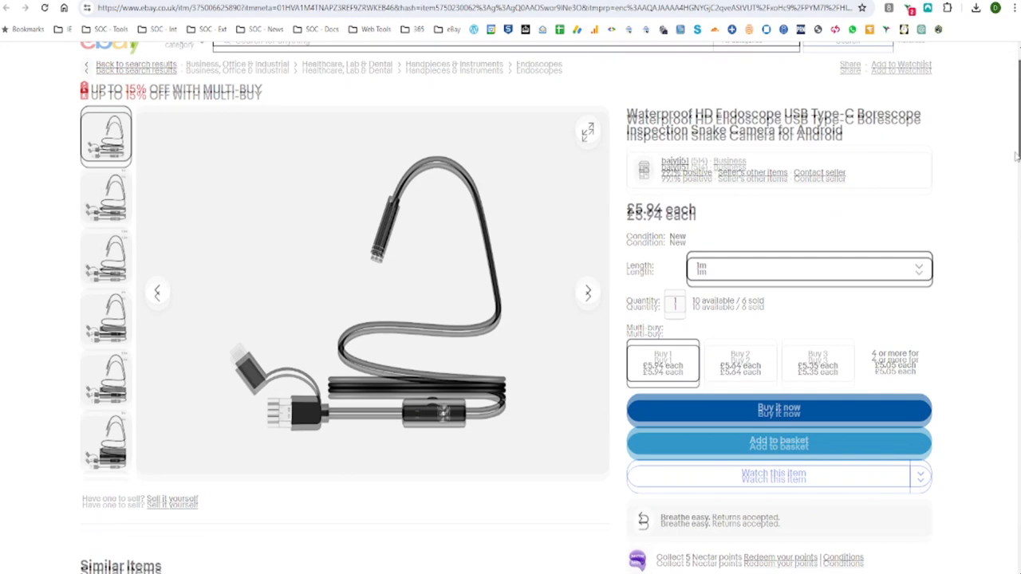
{"action": "scroll", "scroll_direction": "down", "scroll_amount": 3}
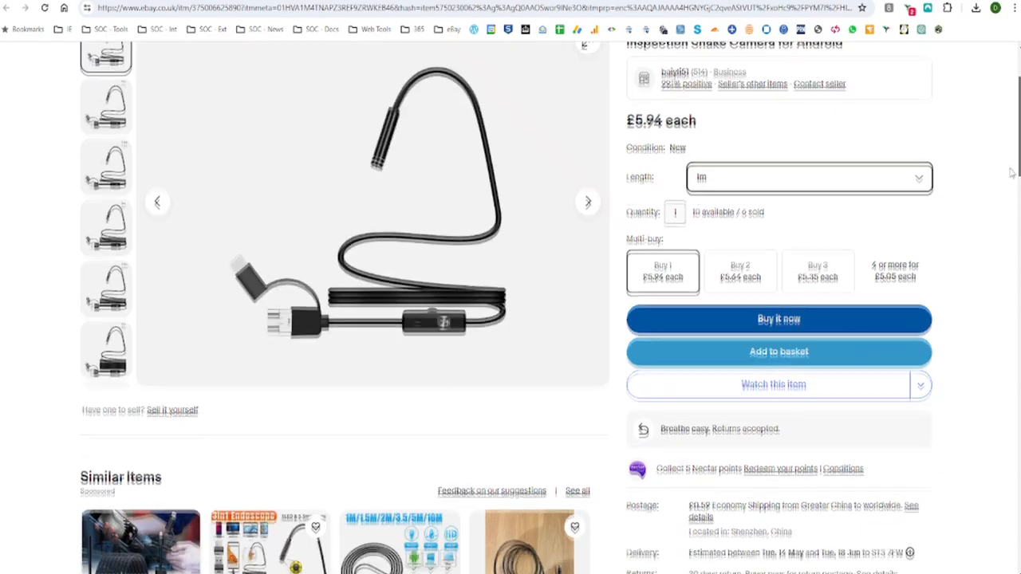
{"action": "scroll", "scroll_direction": "down", "scroll_amount": 3}
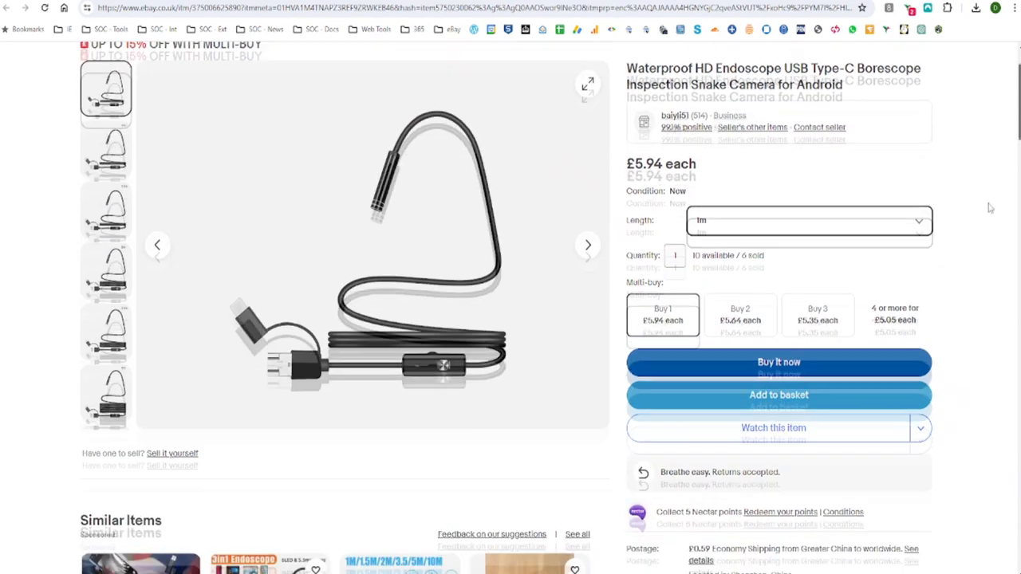
{"action": "scroll", "scroll_direction": "down", "scroll_amount": 3}
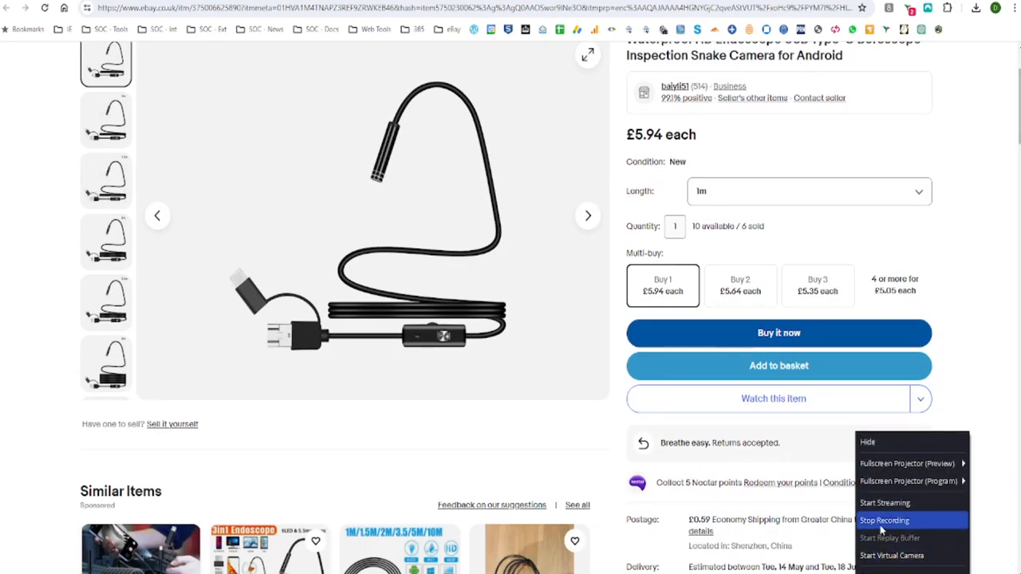
Go back to the endoscope search results and scroll past the £5.94 waterproof Type-C listing.
{"action": "left_click", "coordinate": [884, 520]}
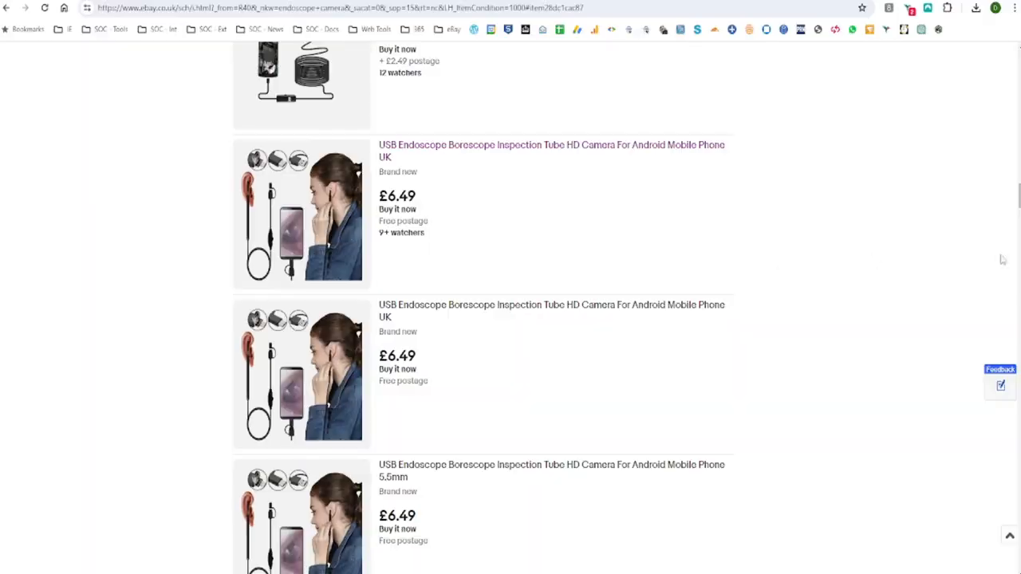
{"action": "scroll", "scroll_direction": "down", "scroll_amount": 3}
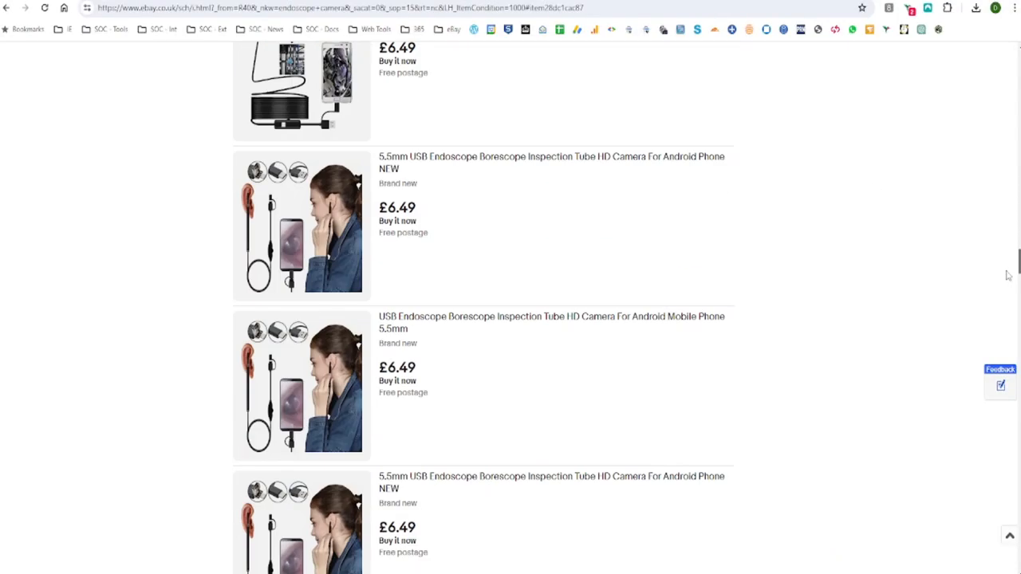
{"action": "scroll", "scroll_direction": "down", "scroll_amount": 3}
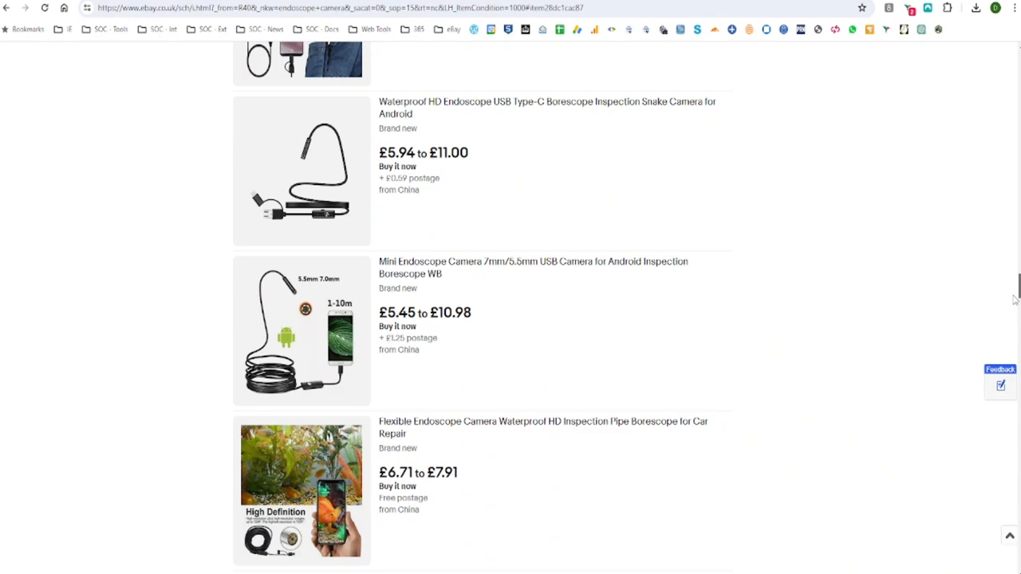